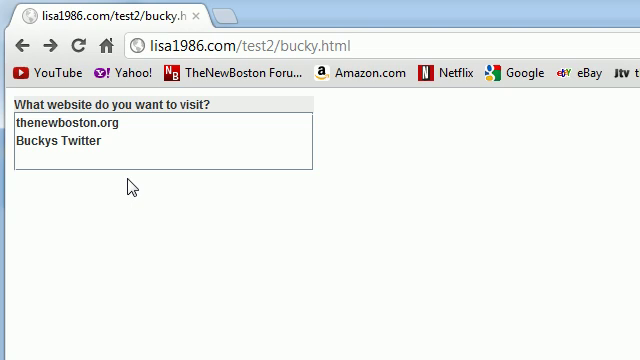
mouse_move(176, 216)
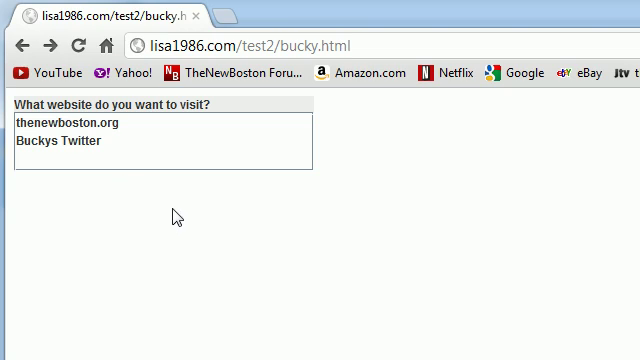
mouse_move(84, 130)
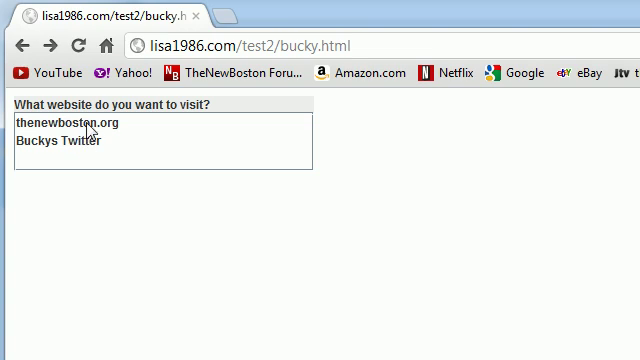
mouse_move(192, 110)
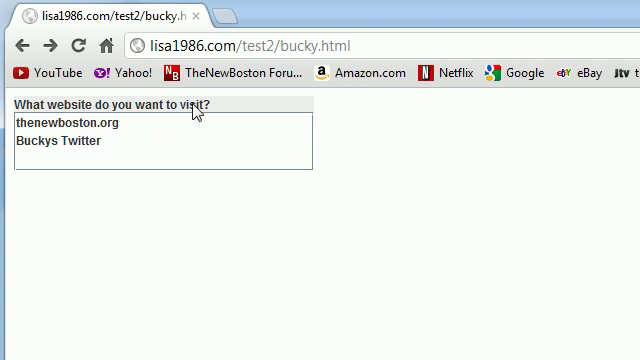
mouse_move(196, 112)
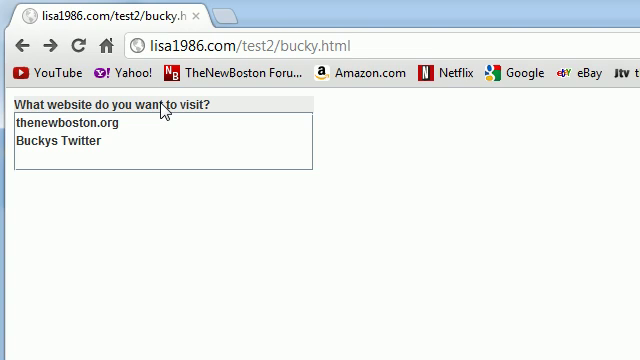
mouse_move(90, 136)
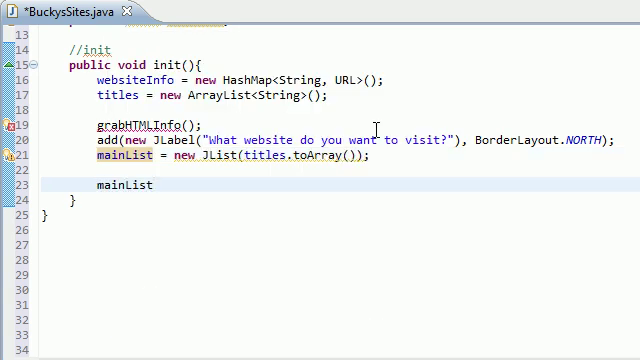
Step: Begin a mainList.addListSelectionListener( call in init, removing a stray = character
text(.addListSelectionListener()
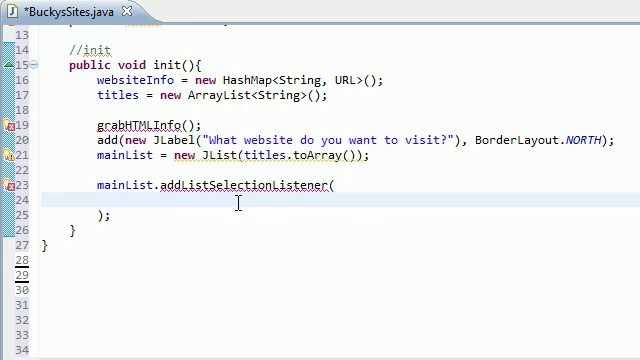
text(=)
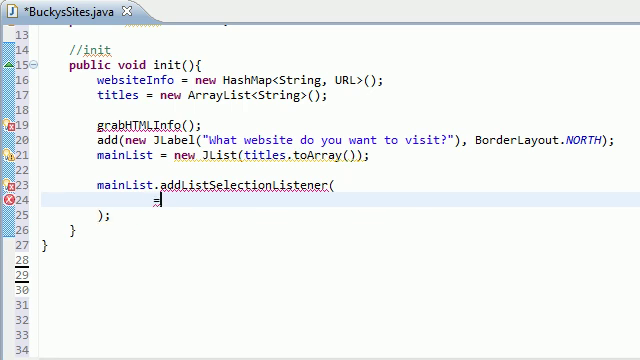
key(BackSpace)
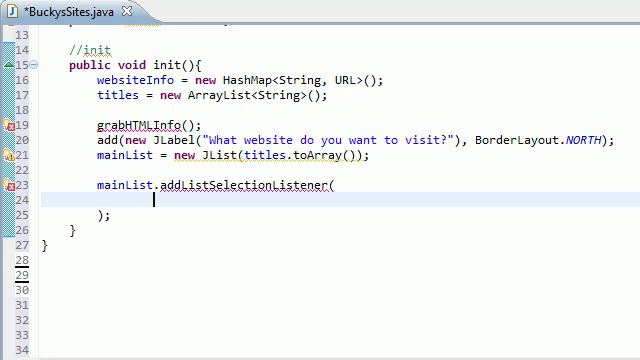
Step: Write new ListSelectionListener inside the addListSelectionListener parentheses
text(new List)
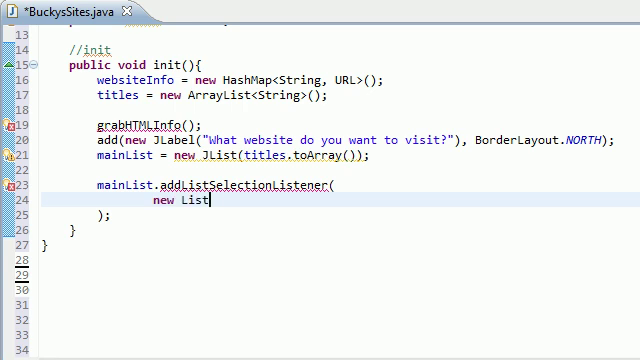
text(Selection)
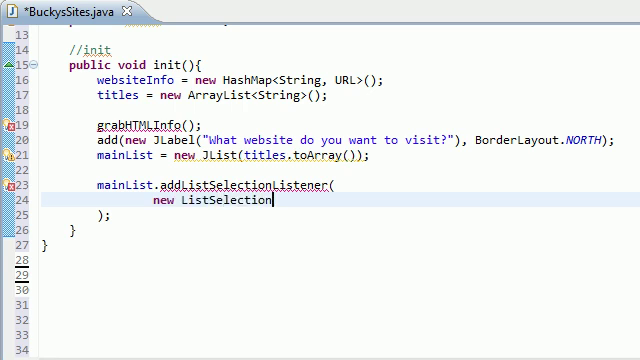
text(Listene)
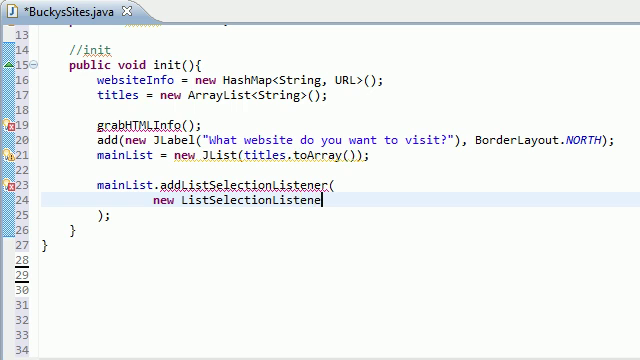
text(r(){)
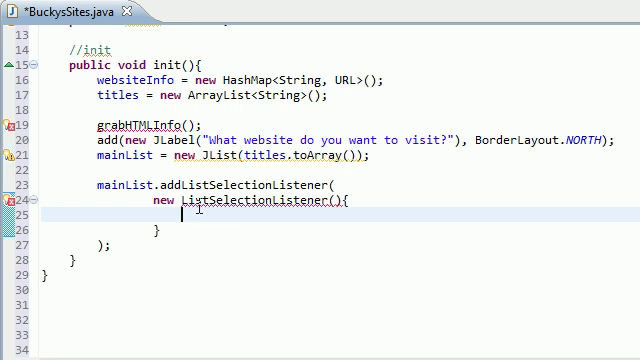
mouse_move(238, 220)
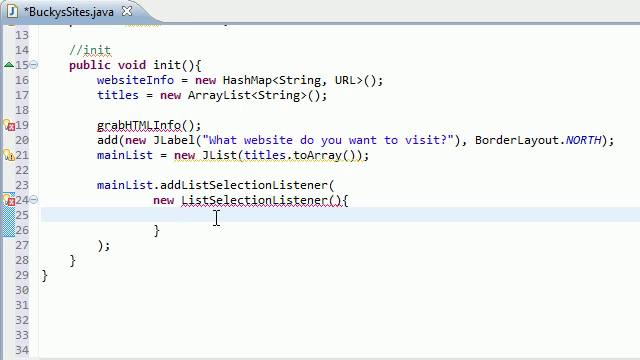
Step: Declare public void valueChanged(ListSelectionEvent event){ in the listener, fixing a typo in valueChanged
text(public void)
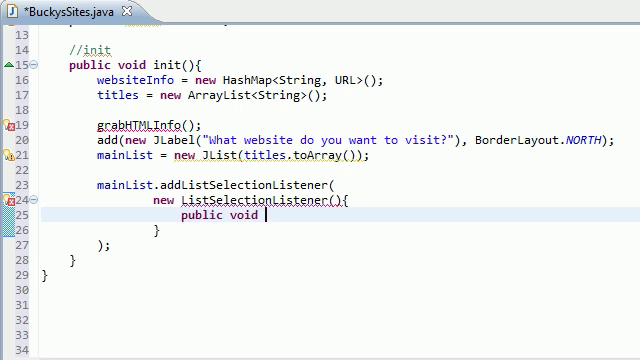
text(value)
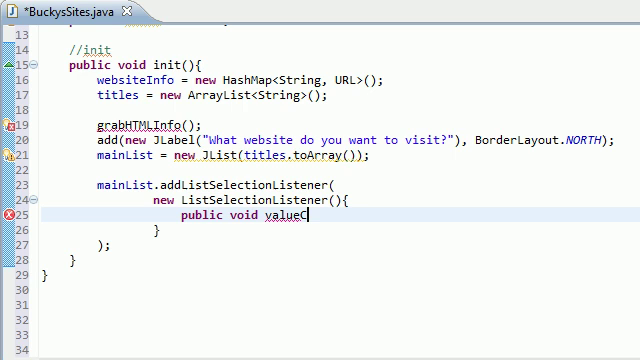
text(Change3d)
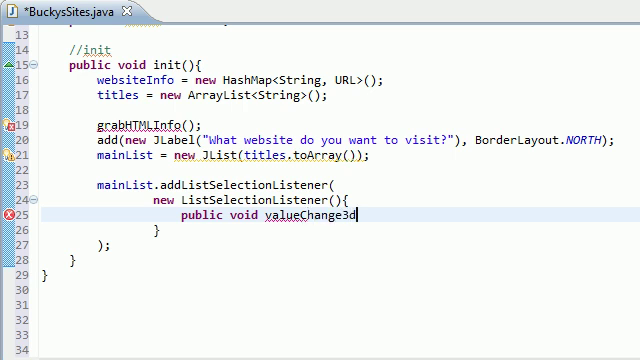
key(BackSpace)
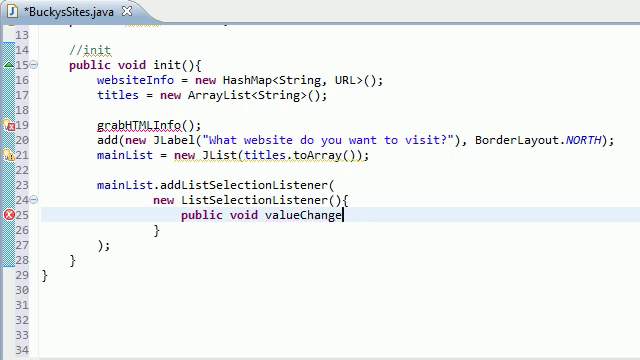
text(d())
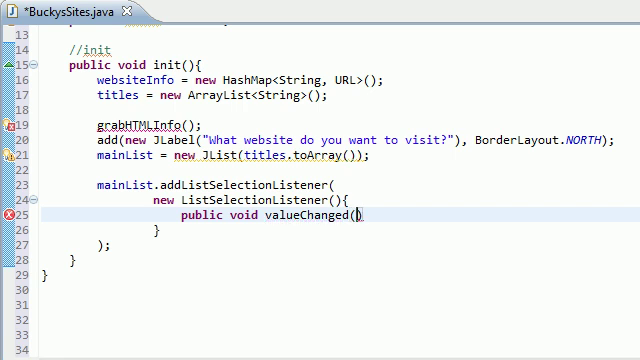
text(ListS)
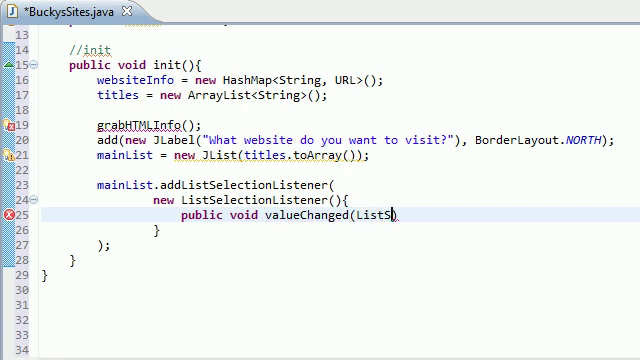
text(electionEvent event))
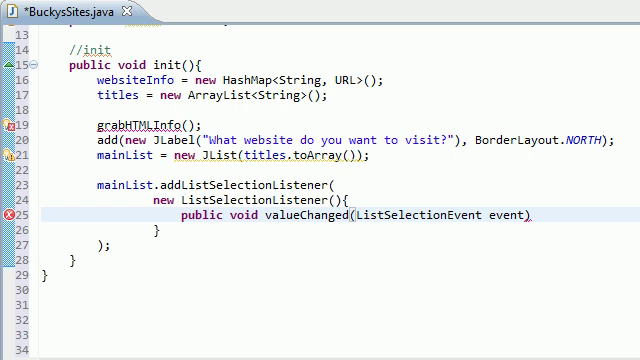
text({)
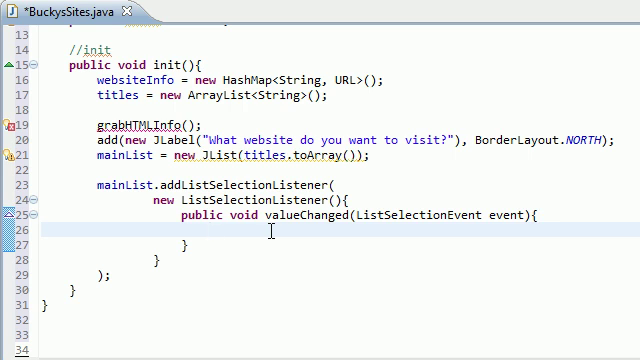
Step: Write Object object = mainList.get and erase a mistyped Vakl after it
text(Object o)
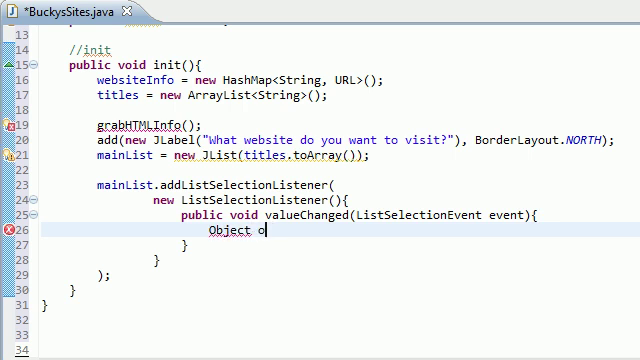
text(bject)
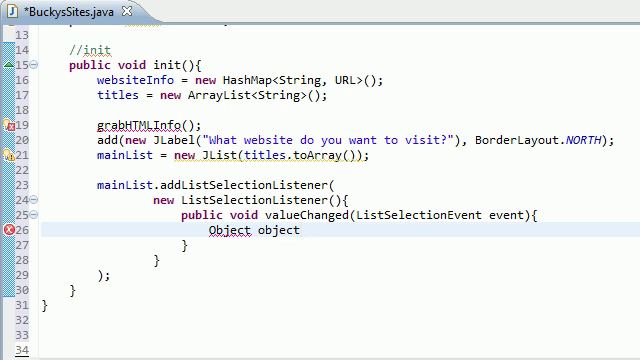
text(=)
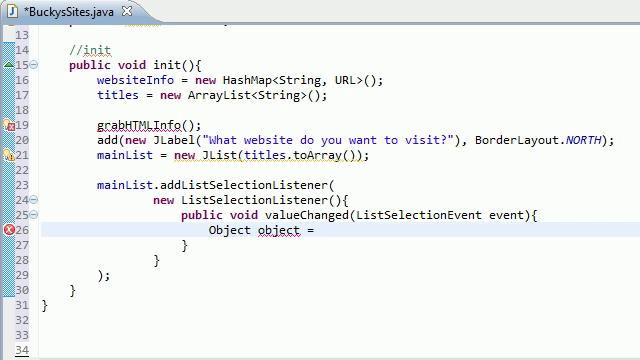
text(mainList)
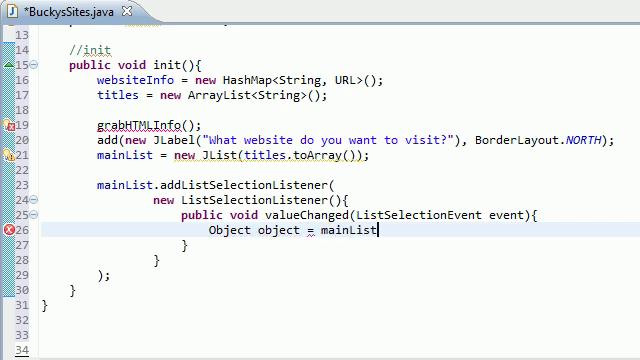
text(.)
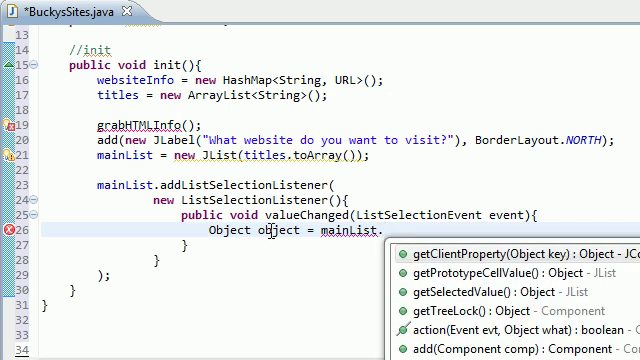
text(get)
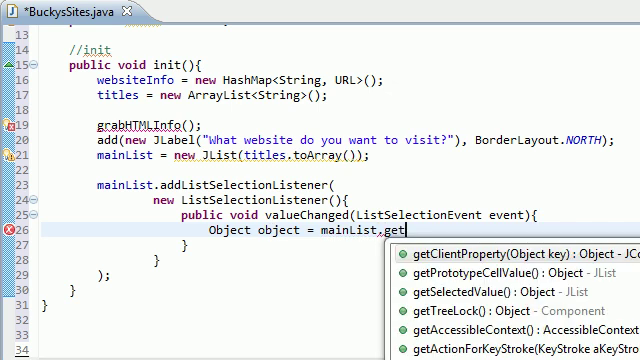
text(Vakl)
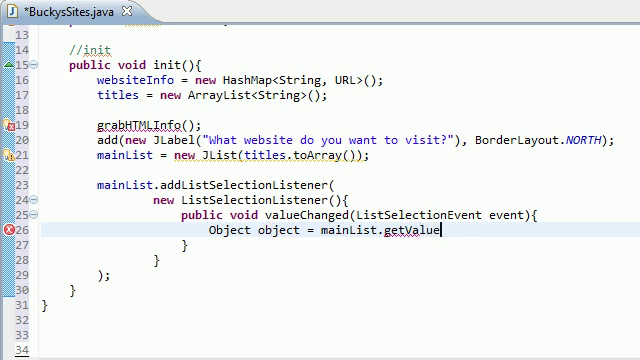
key(BackSpace)
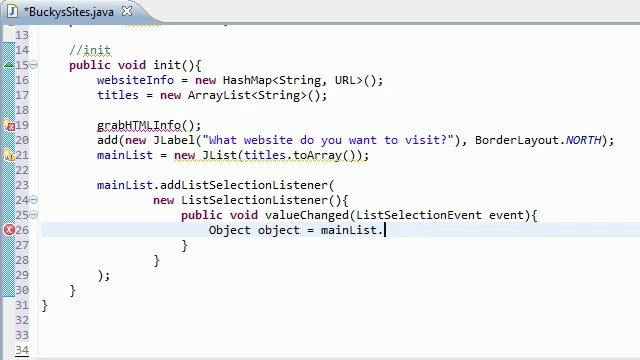
Step: Correct getValueSelected to getSelectedValue(); completing the assignment
text(getValue)
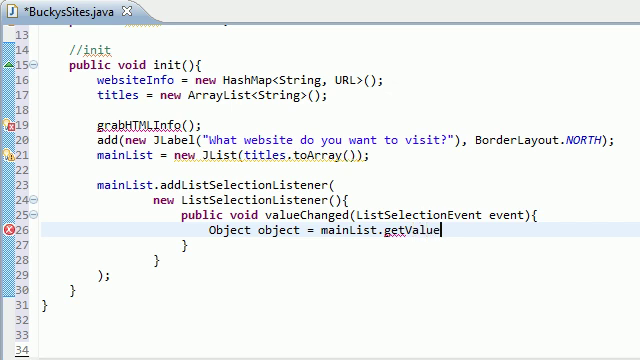
text(Selected)
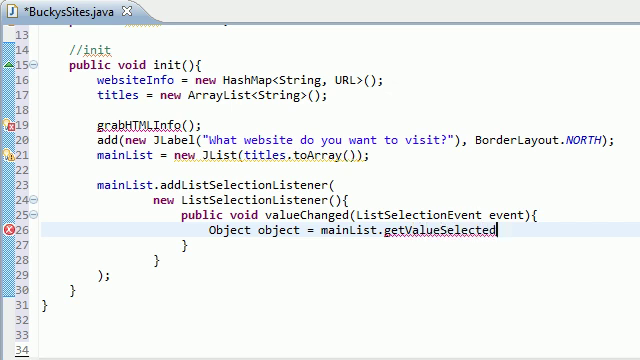
key(BackSpace)
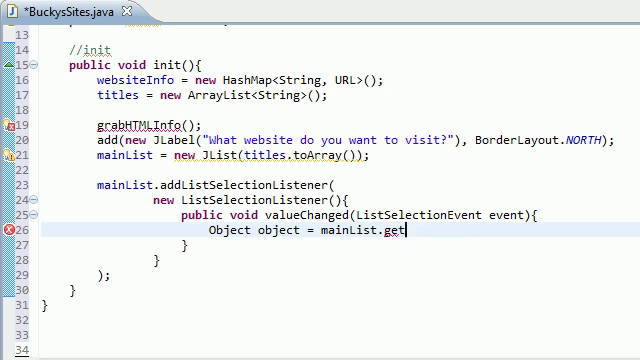
text(Selected)
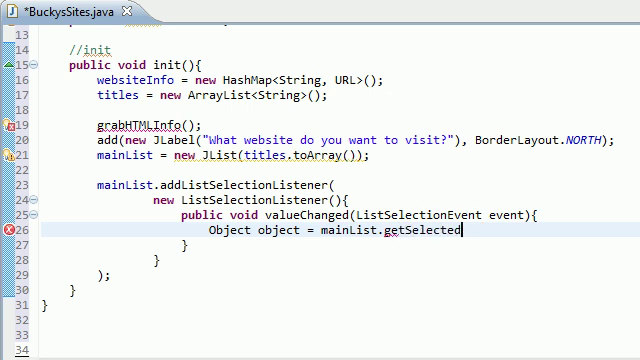
text(Val)
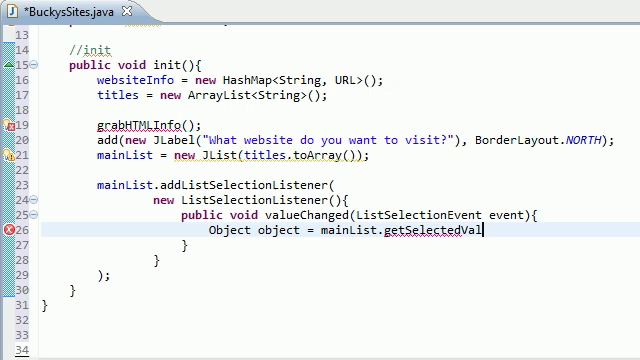
text(ue();)
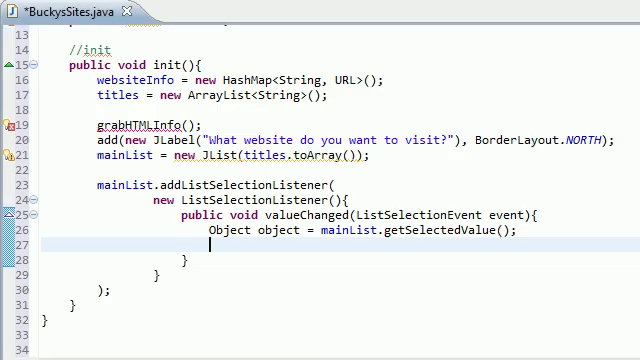
mouse_move(296, 244)
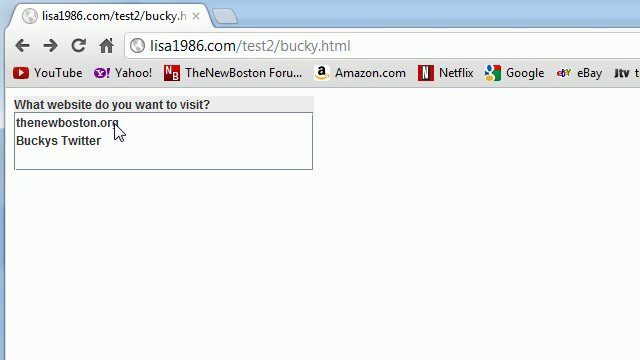
mouse_move(114, 132)
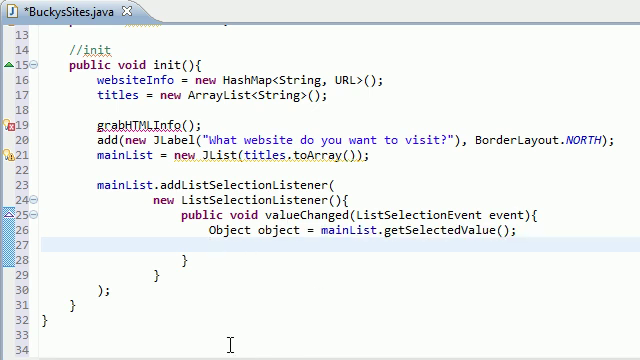
Step: Write URL newDocument = websiteInfo.get(object); on the next line
text(URL)
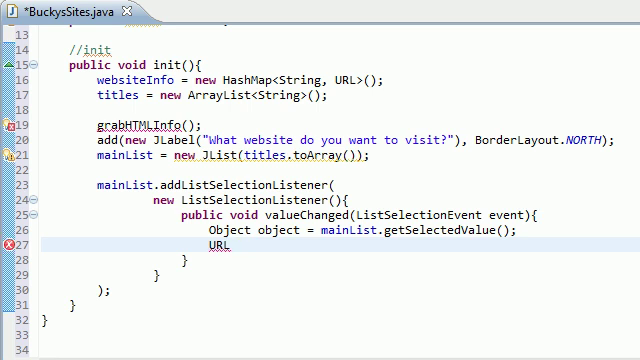
text(newDocum)
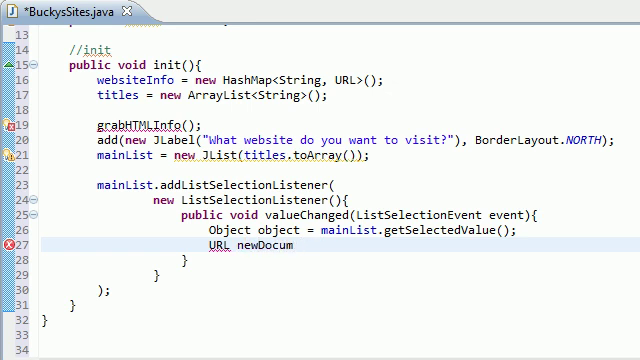
text(ent)
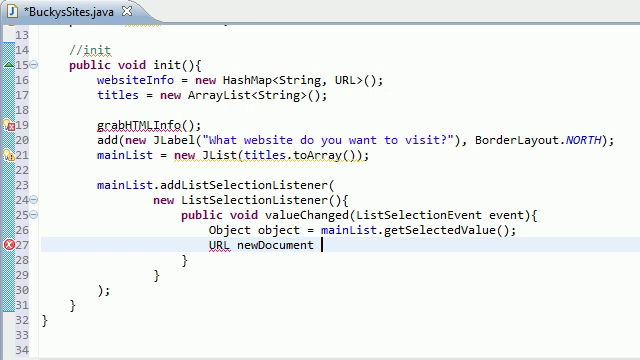
text(= websiteIn)
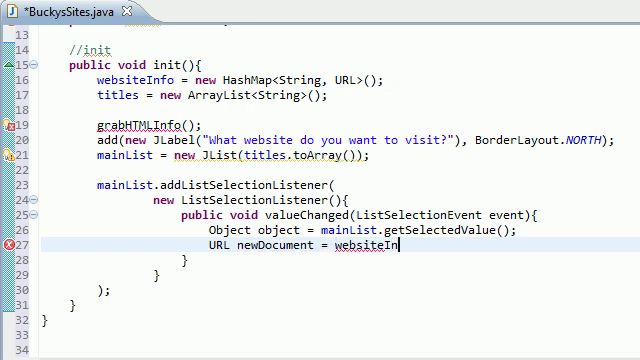
text(fo)
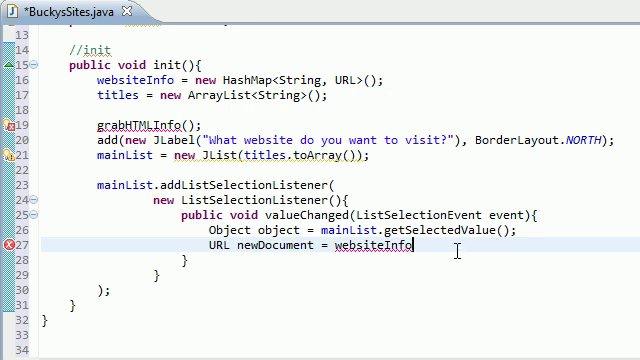
text(.get(key))
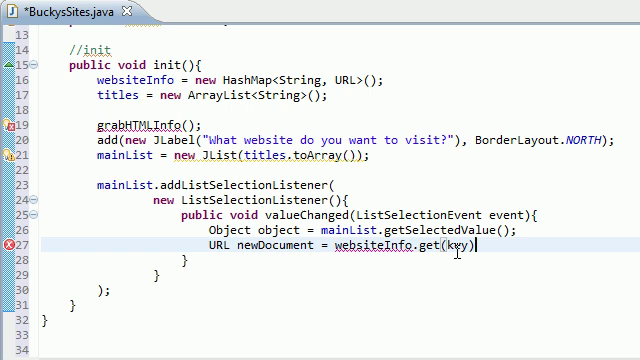
text(obj)
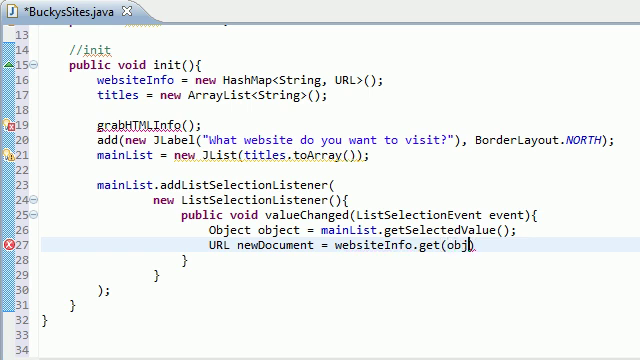
text(ect);)
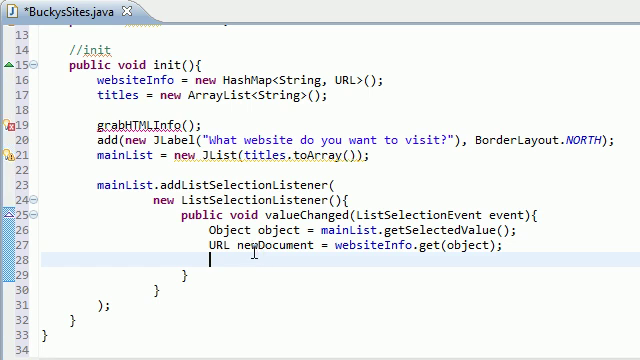
Step: Highlight newDocument, then write AppletContext browser = getAppletContext(); below it
double_click(276, 244)
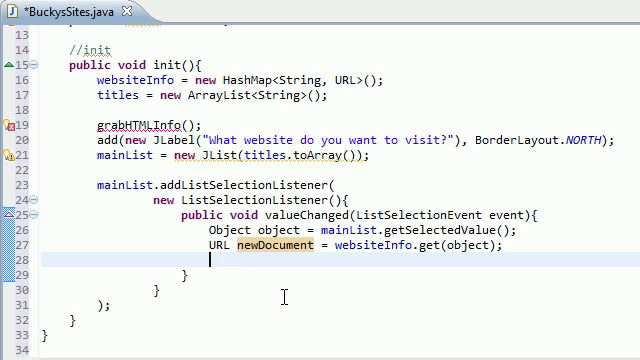
text(Appl)
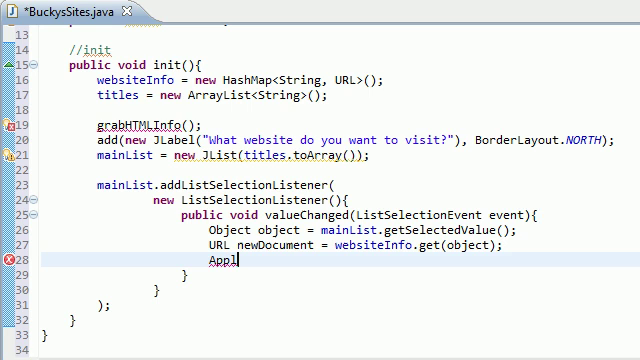
text(et)
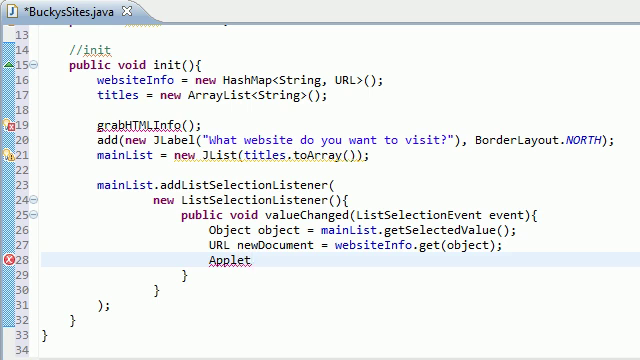
text(Conte)
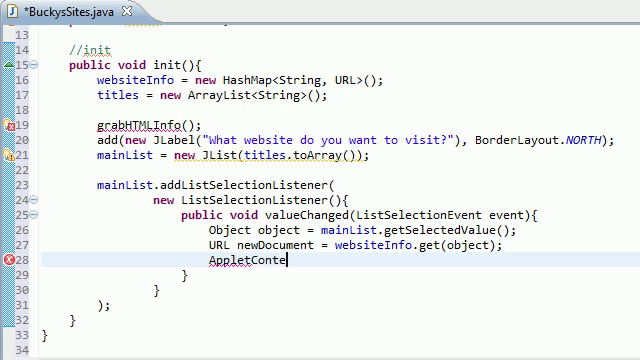
text(xt br)
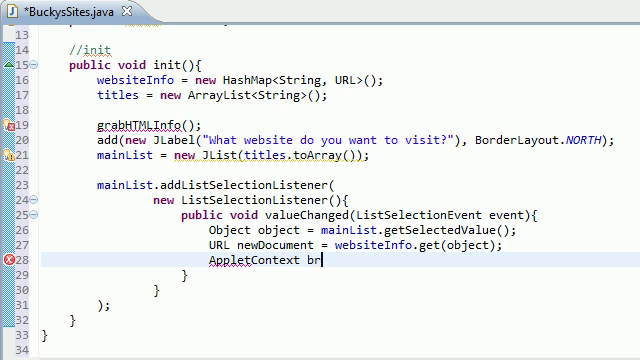
text(owser)
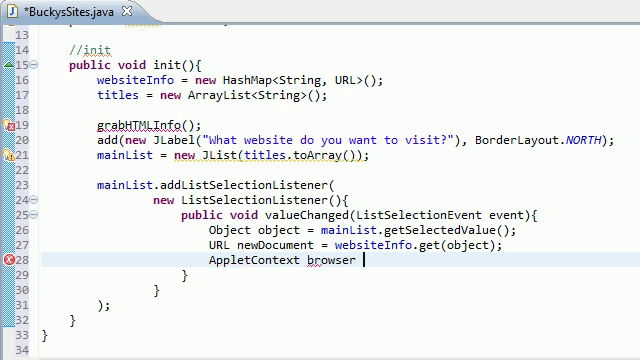
text(= getA)
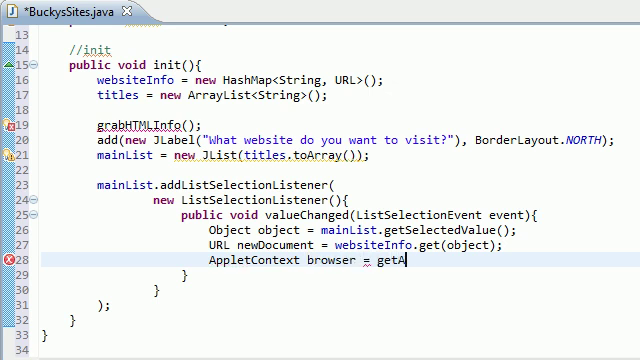
text(ppletContext()
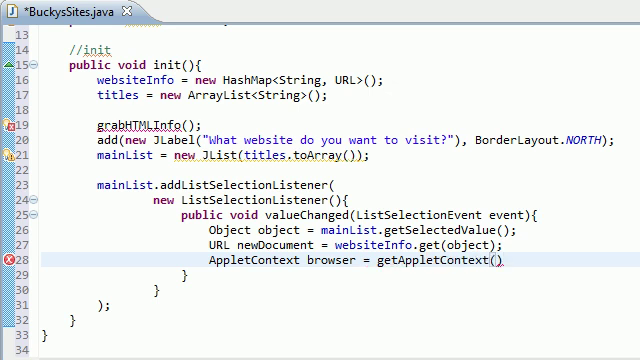
text(;)
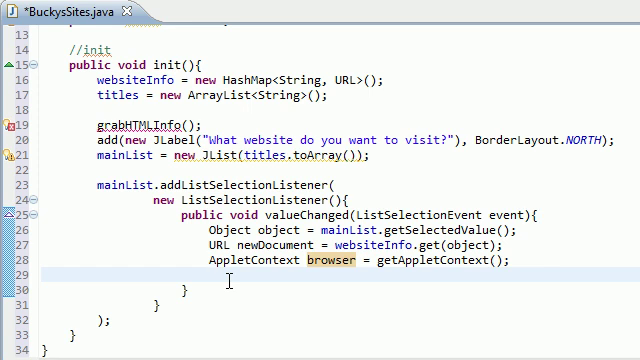
Step: Write browser.showDocument(newDocument) below the AppletContext line
text(brow)
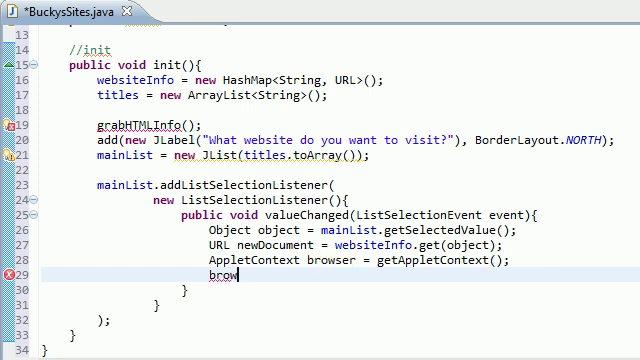
text(ser)
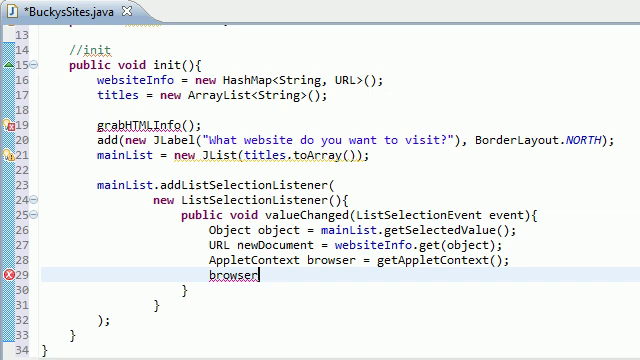
text(.showDocument(arg0)
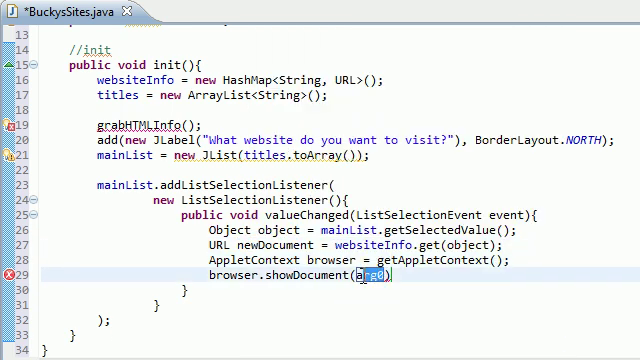
text(newDocument)
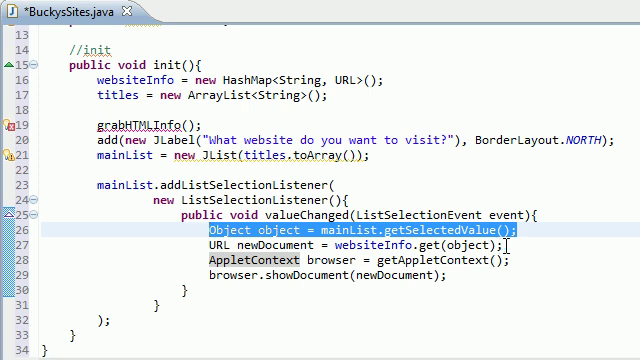
click(300, 240)
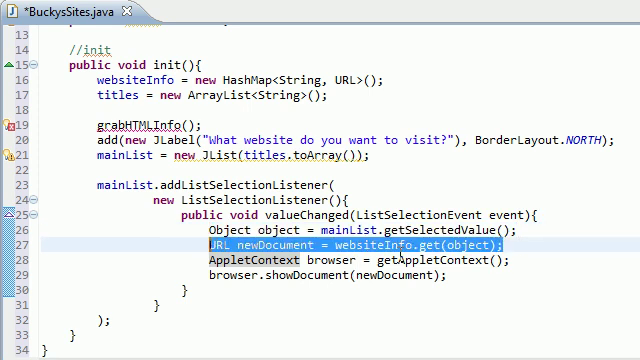